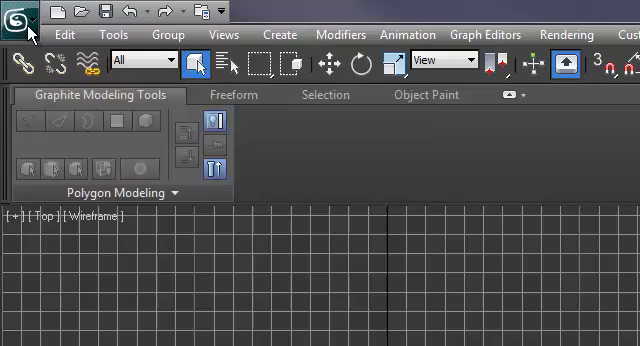
Bring up the Application menu's asset management options leading to Set Project Folder.
{"action": "left_click", "coordinate": [16, 12]}
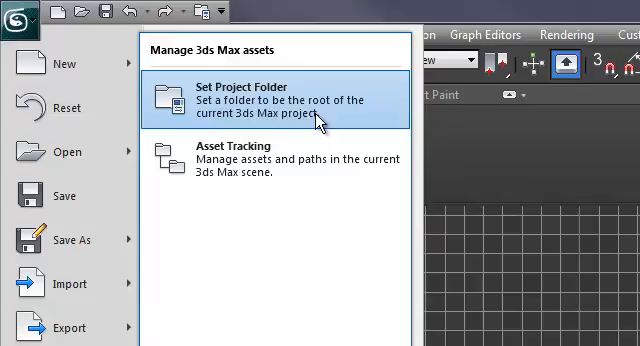
Create a new Desktop folder named TableObjects and confirm it as the project folder.
{"action": "left_click", "coordinate": [252, 96]}
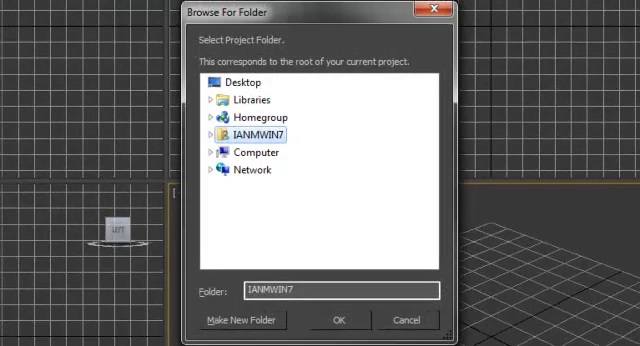
{"action": "mouse_move", "coordinate": [290, 152]}
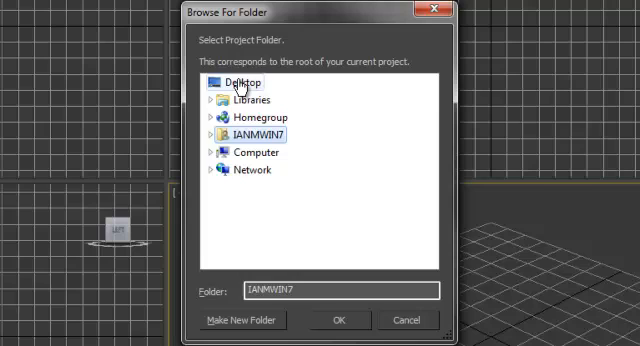
{"action": "left_click", "coordinate": [234, 80]}
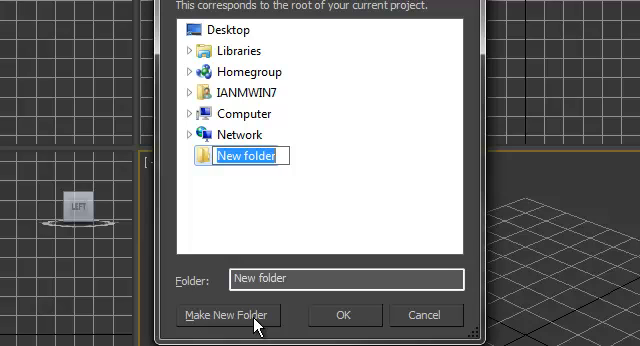
{"action": "type", "text": "Table"}
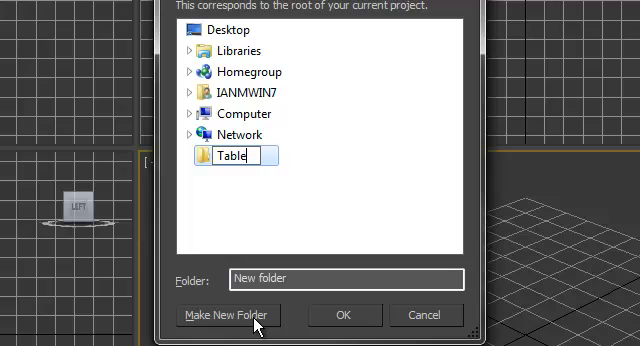
{"action": "type", "text": "Objects"}
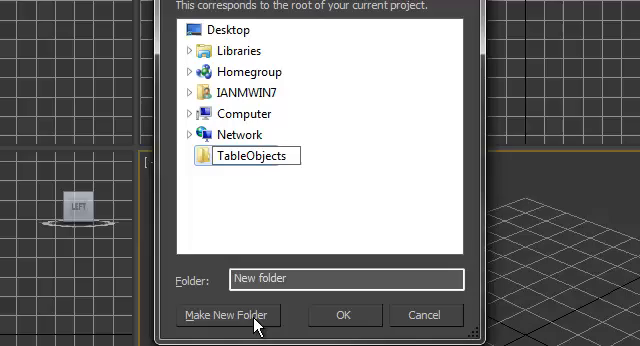
{"action": "left_click", "coordinate": [344, 316]}
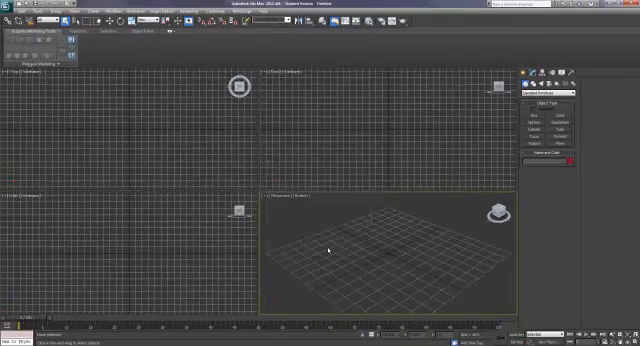